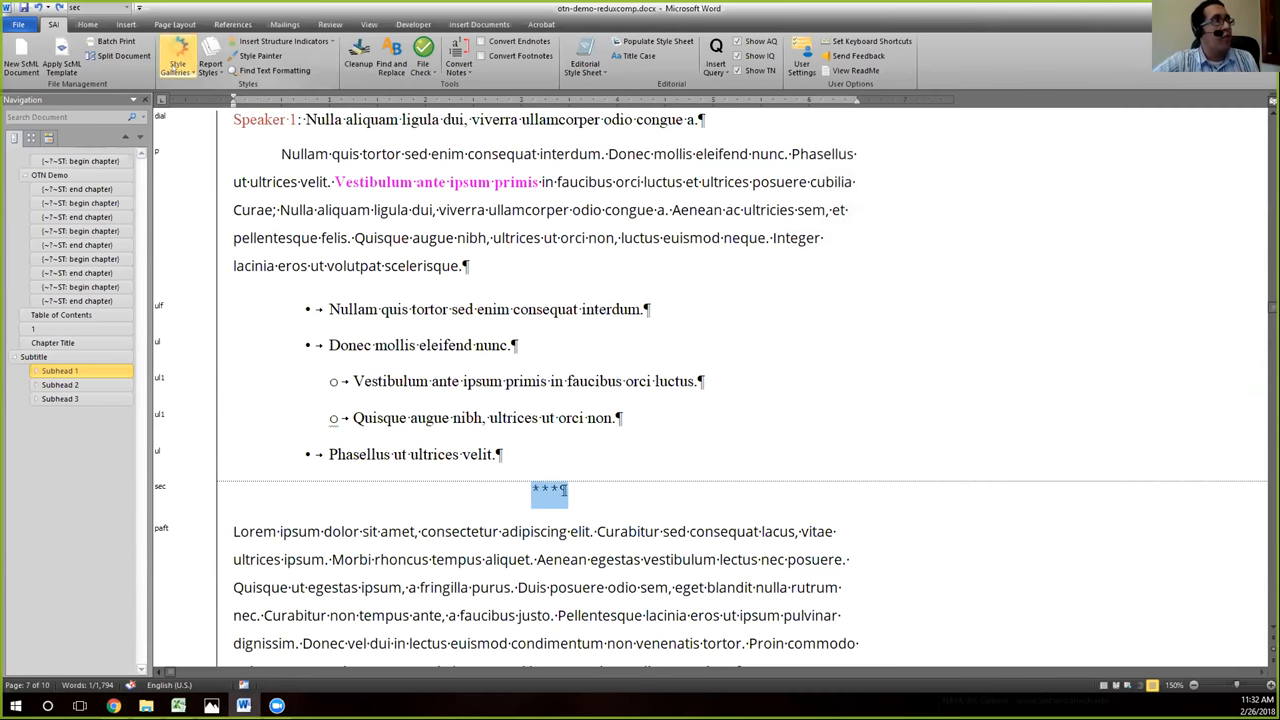
pyautogui.moveTo(178, 60)
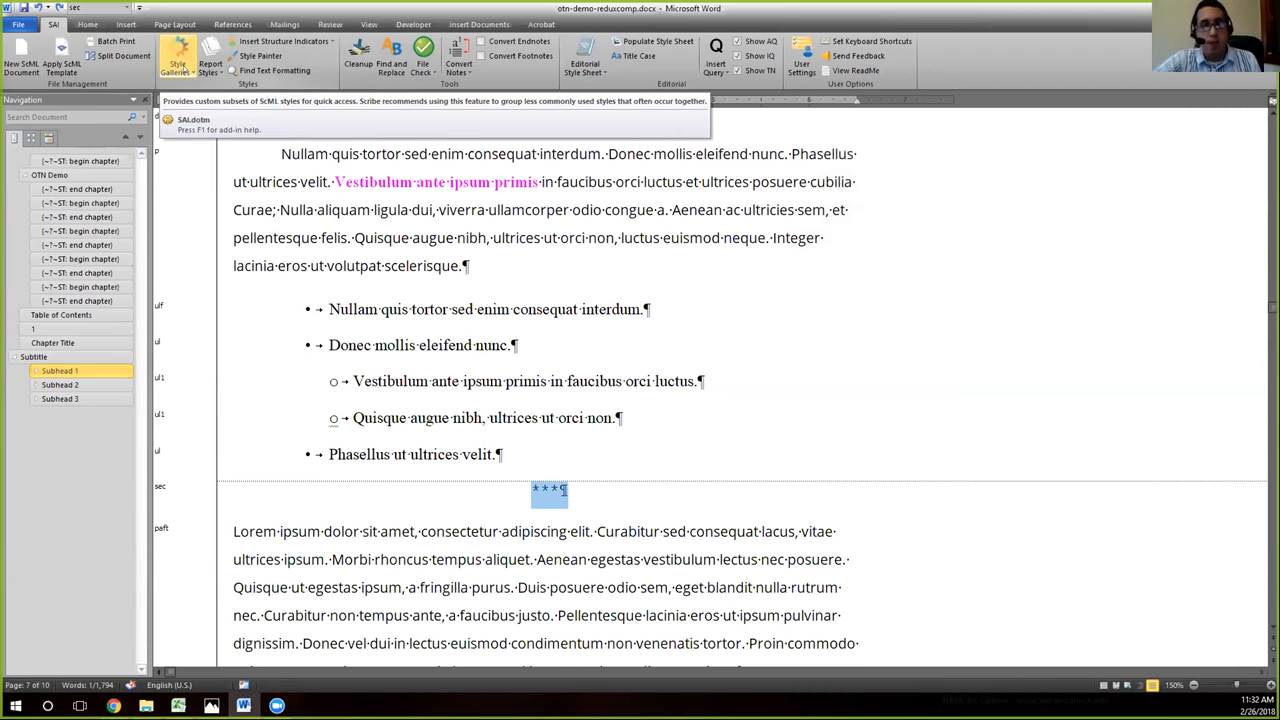
# - Open the Style Galleries list to reach the gallery manager
pyautogui.click(178, 60)
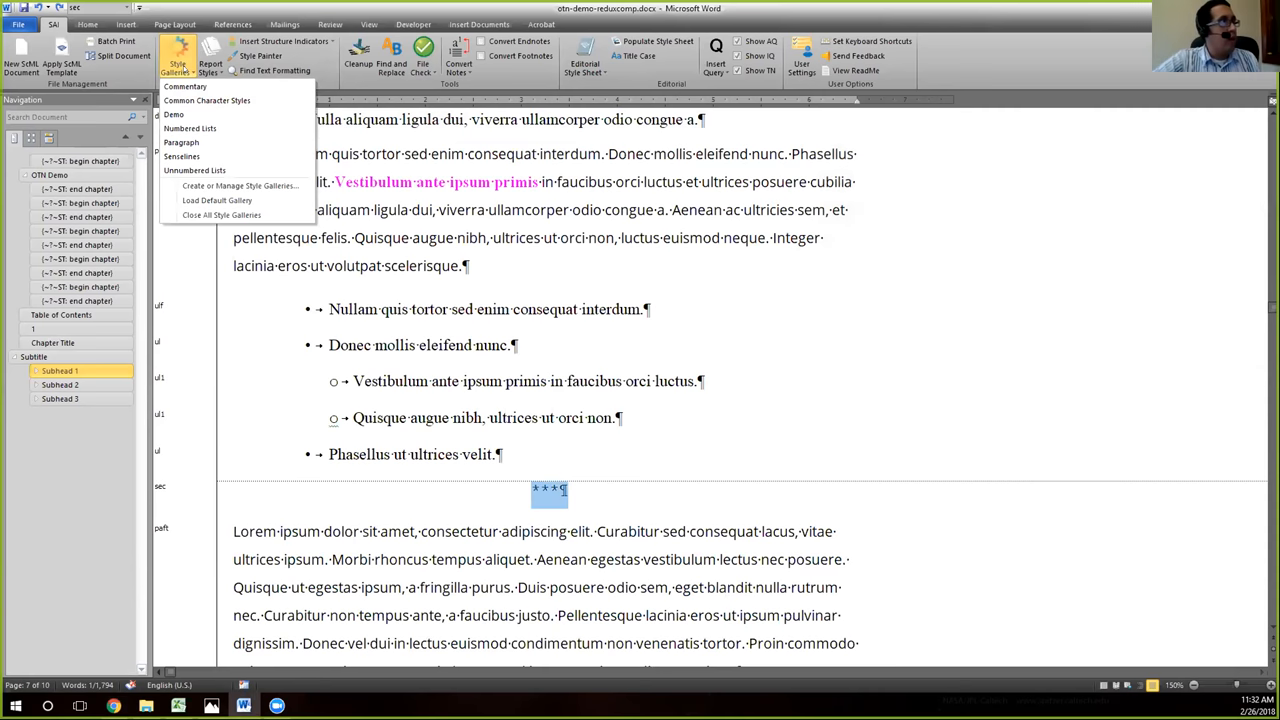
pyautogui.moveTo(240, 186)
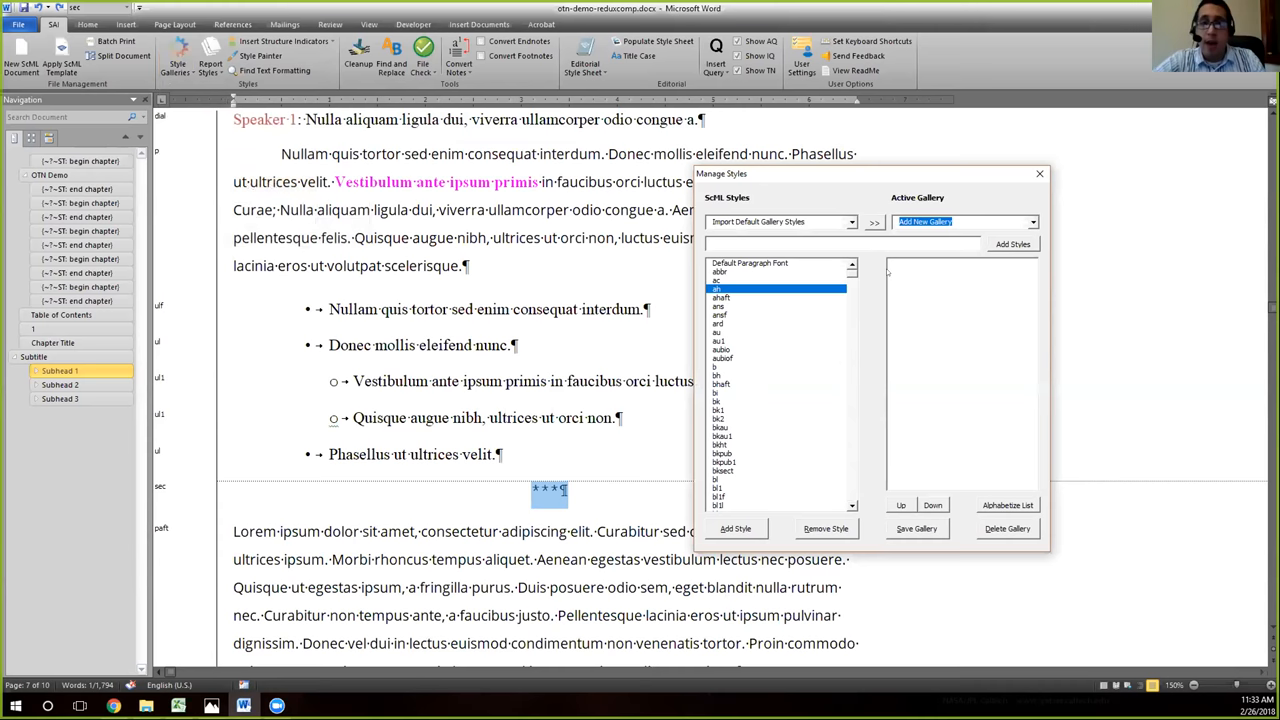
pyautogui.moveTo(824, 466)
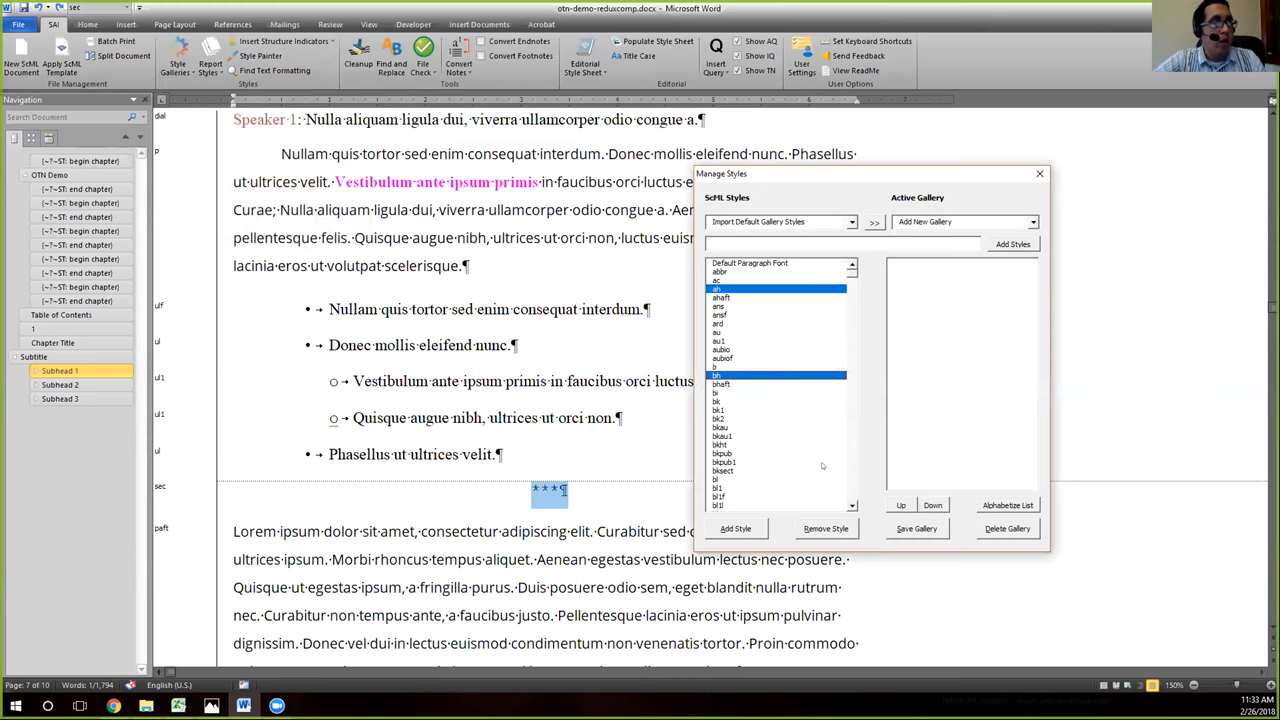
# - Select heading styles from the SchML Styles list for the new gallery
pyautogui.scroll(-3)
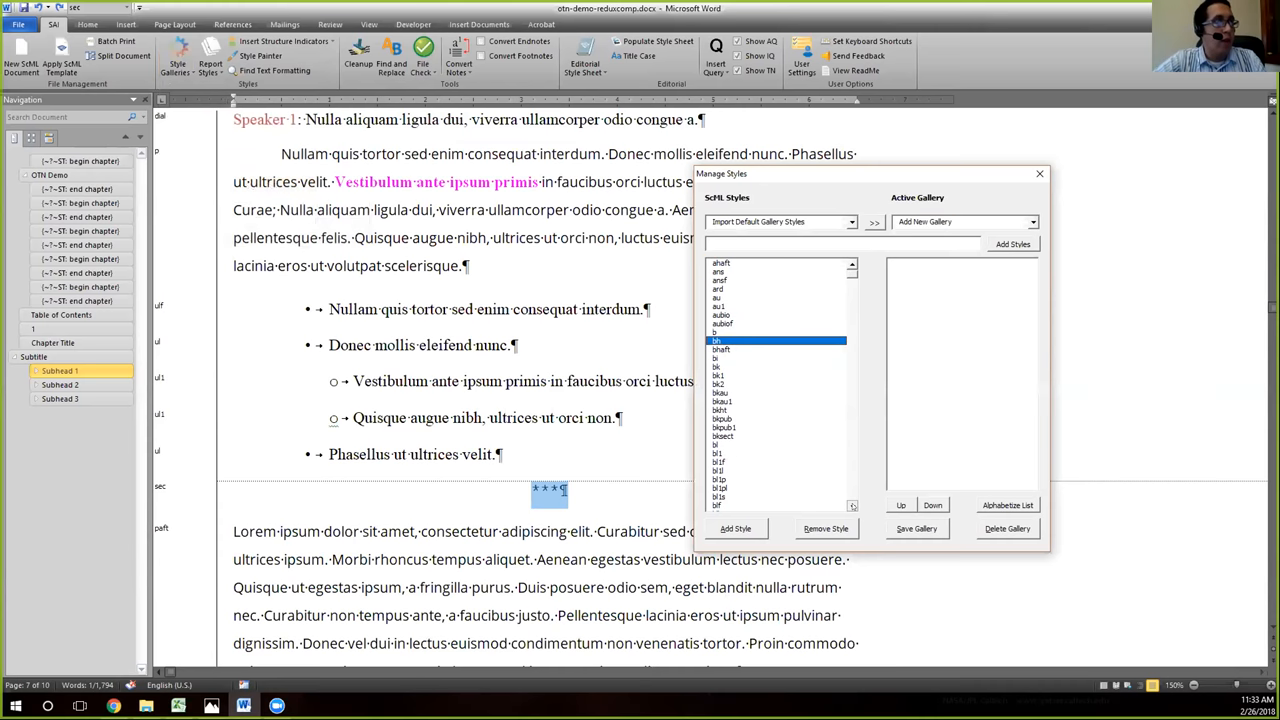
pyautogui.scroll(-3)
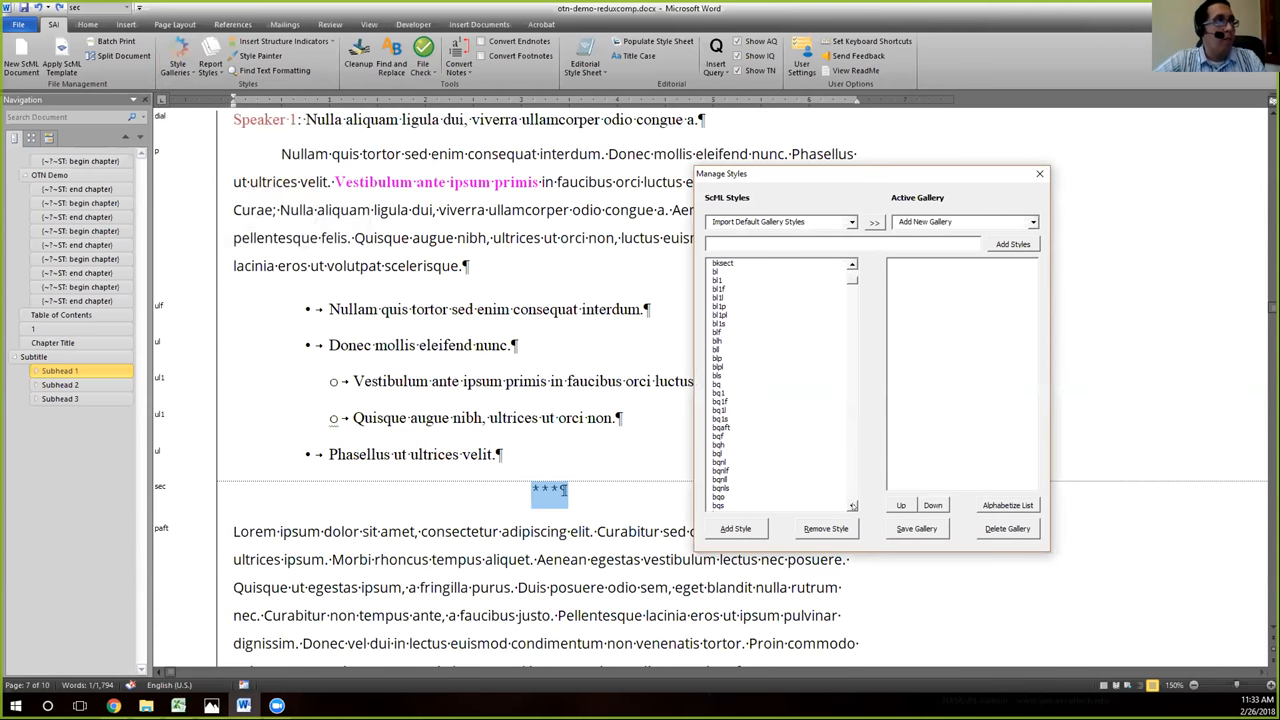
pyautogui.scroll(-3)
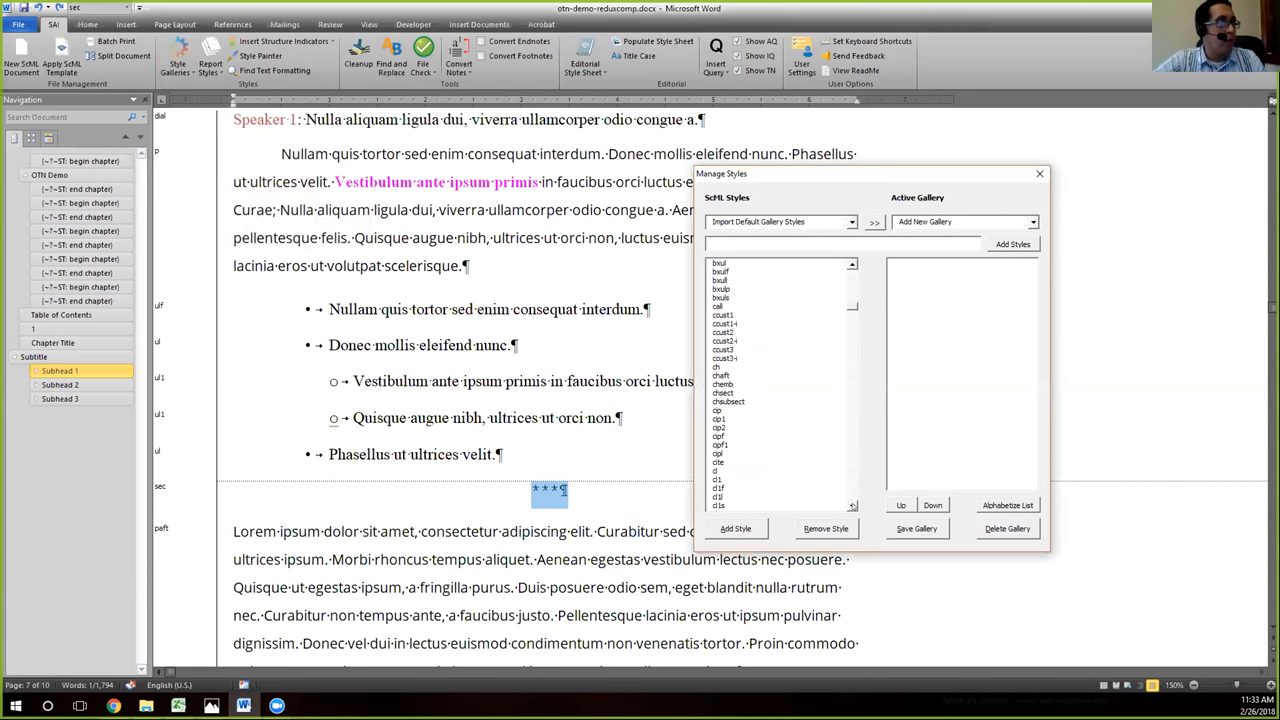
pyautogui.scroll(-3)
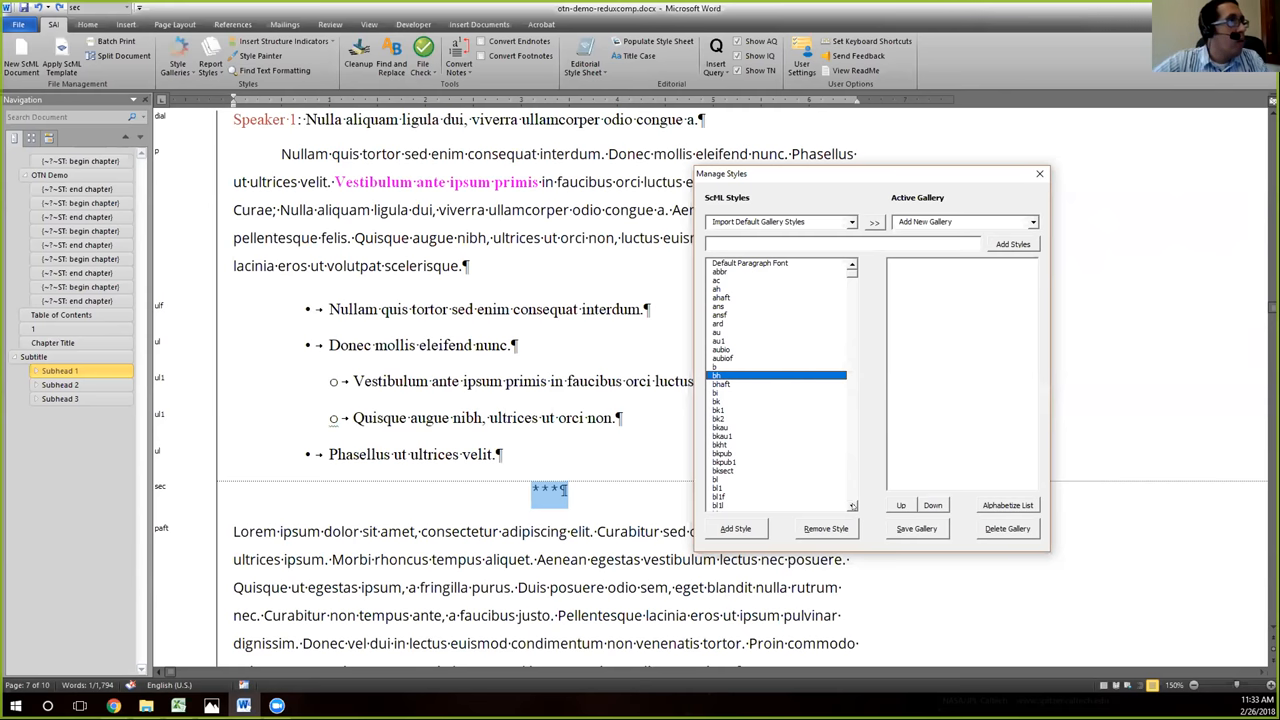
pyautogui.click(720, 288)
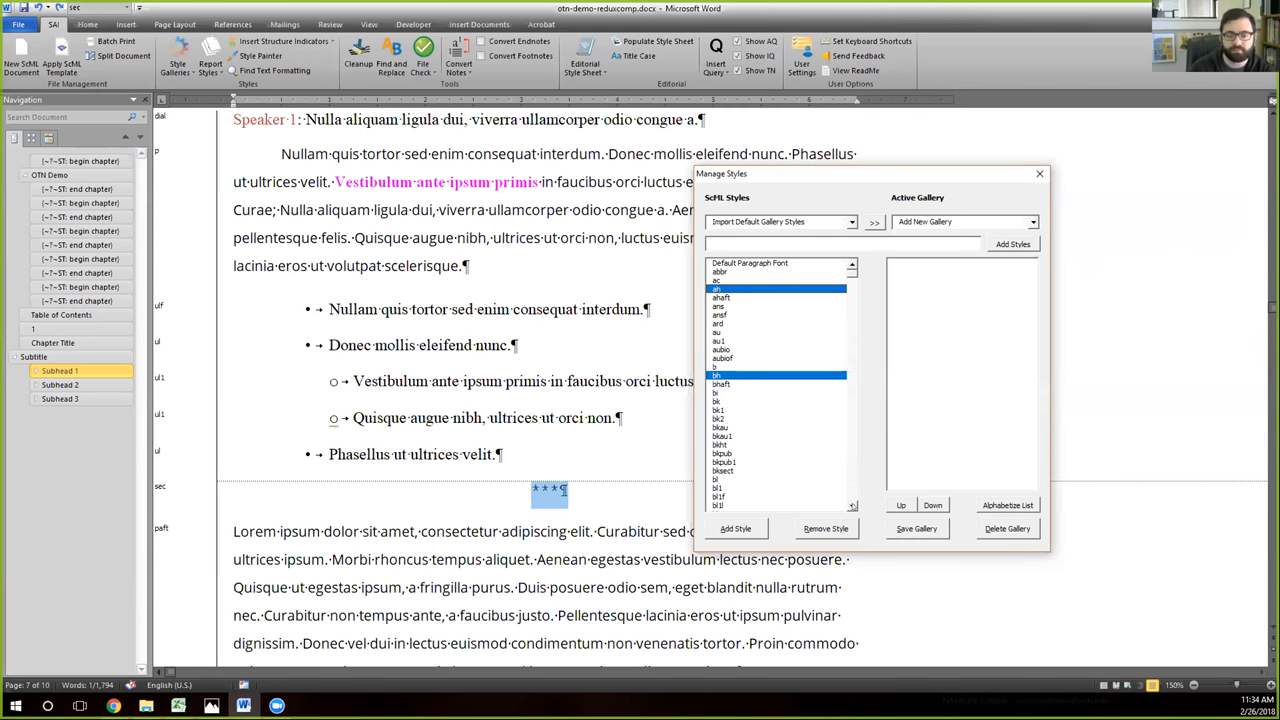
pyautogui.moveTo(746, 496)
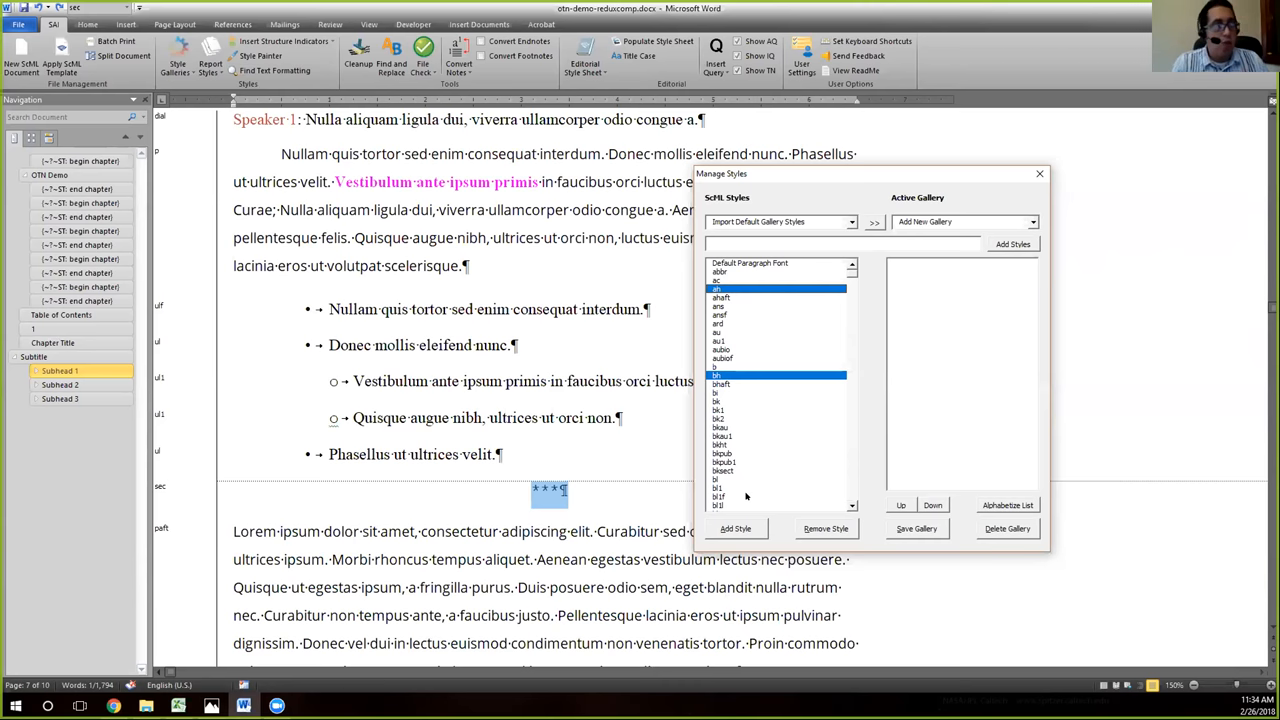
pyautogui.moveTo(748, 528)
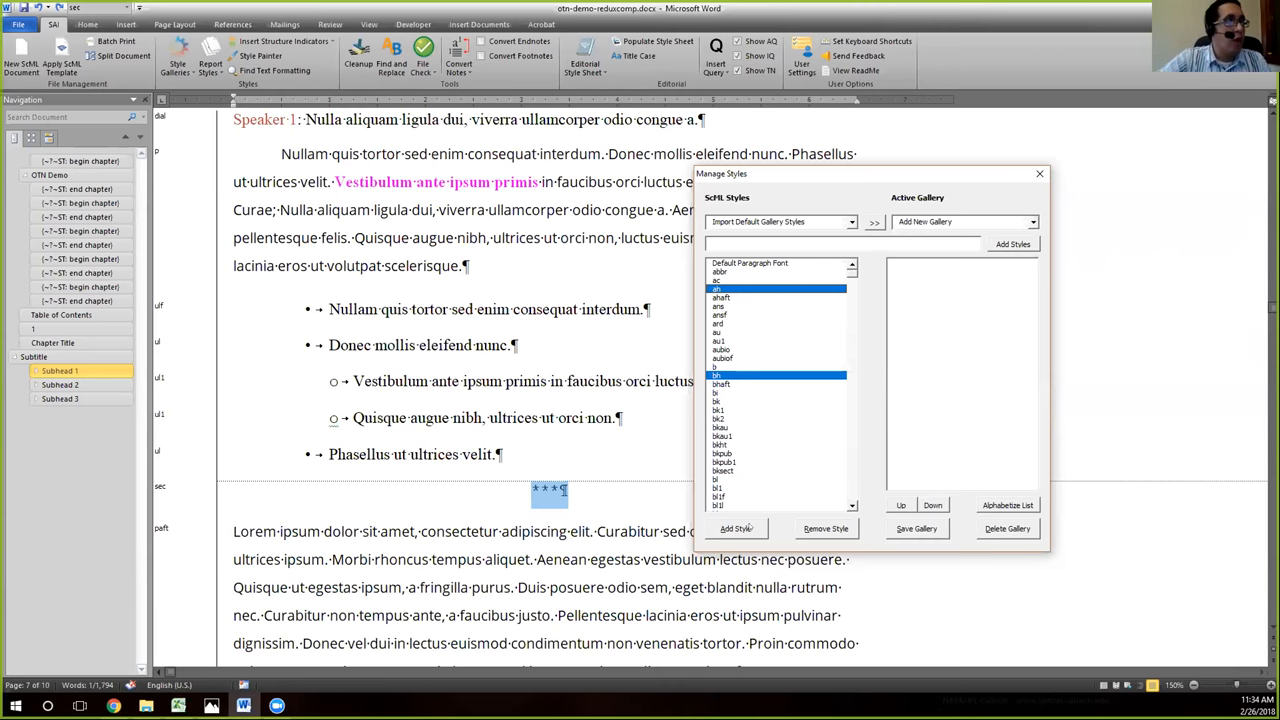
# - Add the selected styles to the gallery and save it as 'Heads'
pyautogui.click(736, 528)
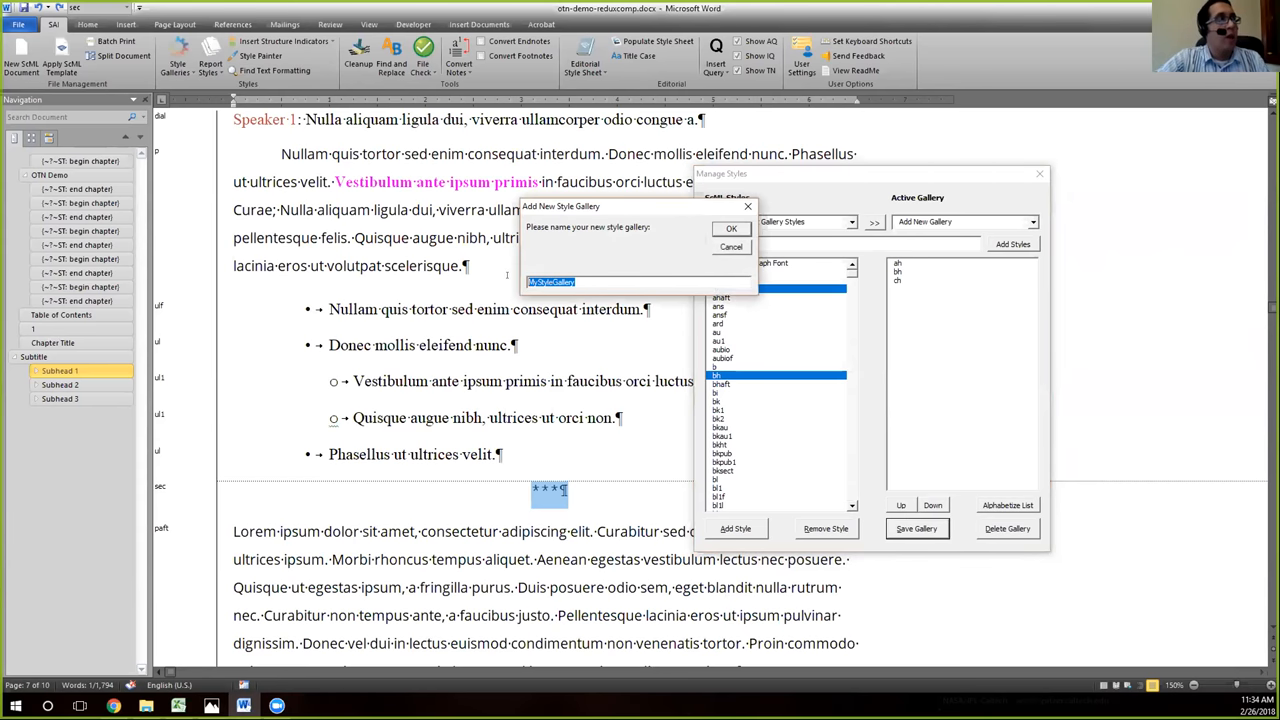
pyautogui.write('Heads')
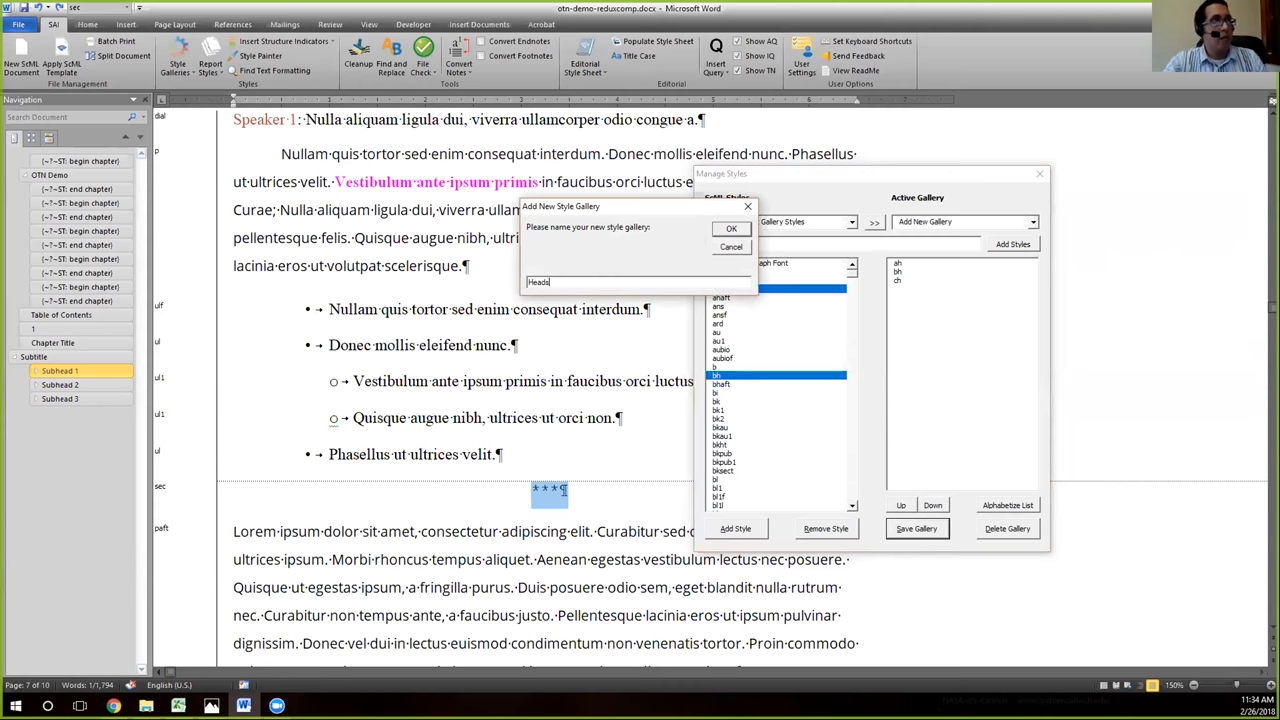
pyautogui.click(732, 228)
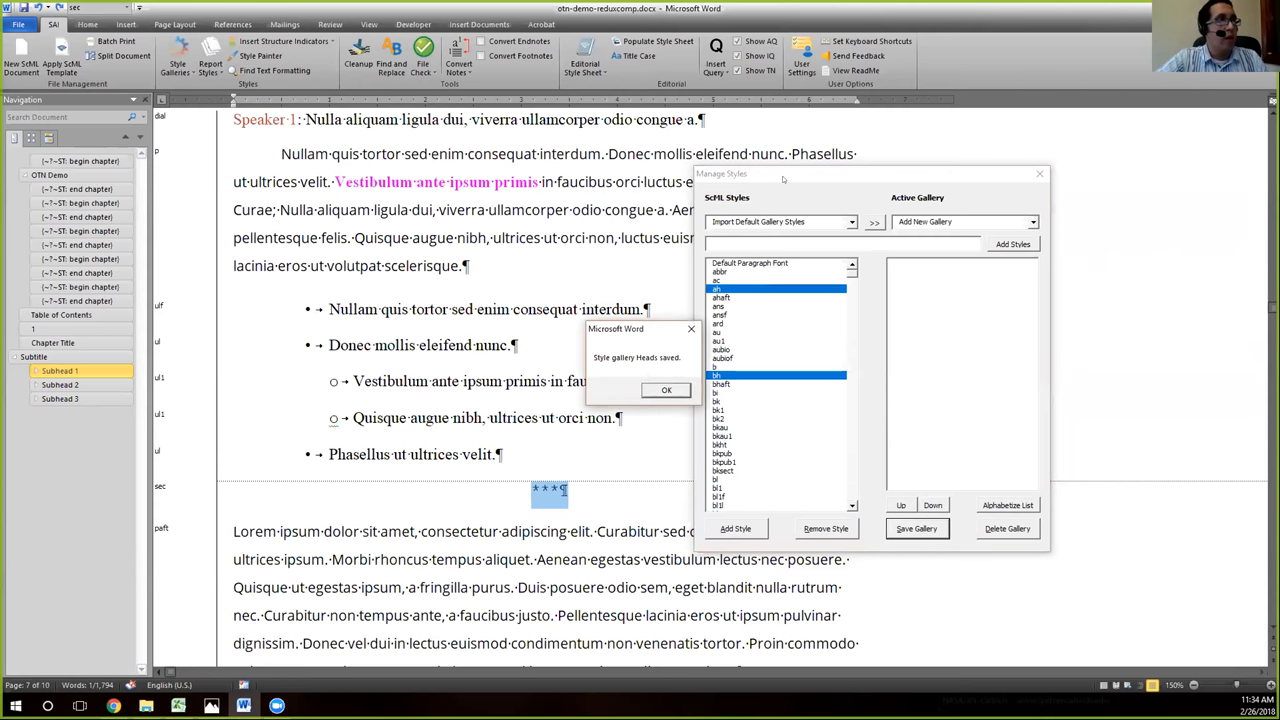
pyautogui.moveTo(890, 194)
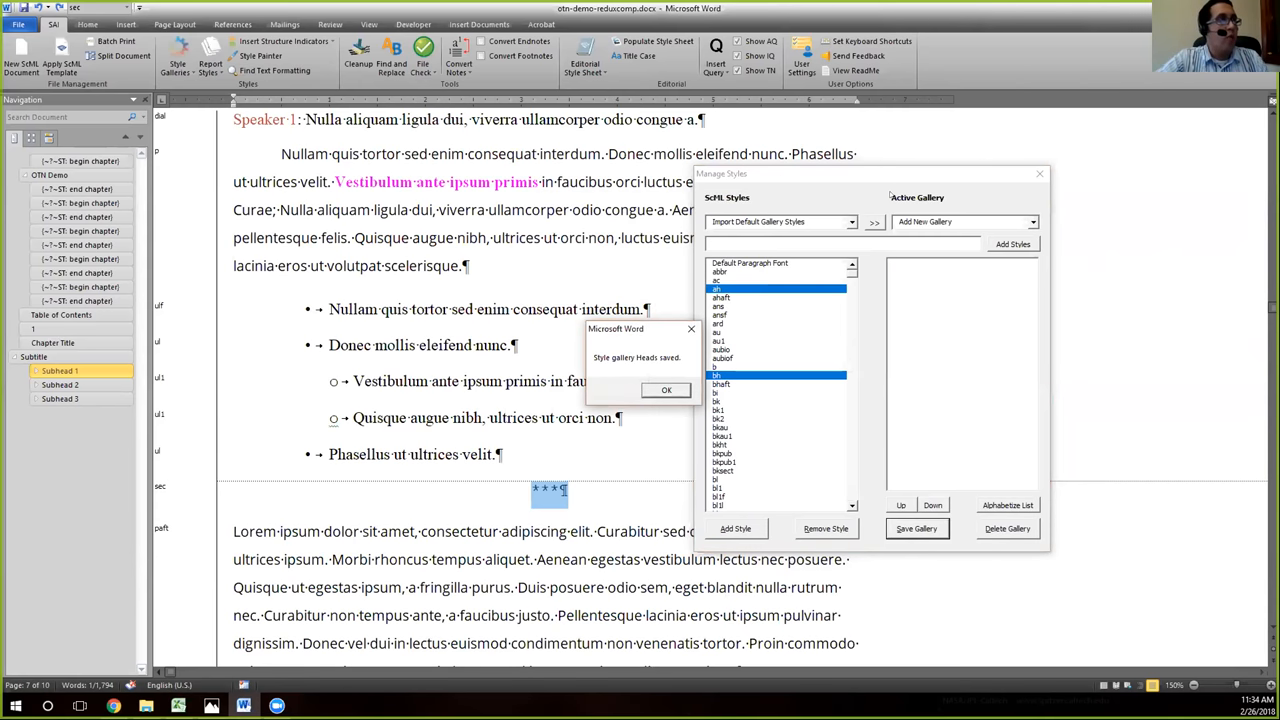
pyautogui.moveTo(612, 380)
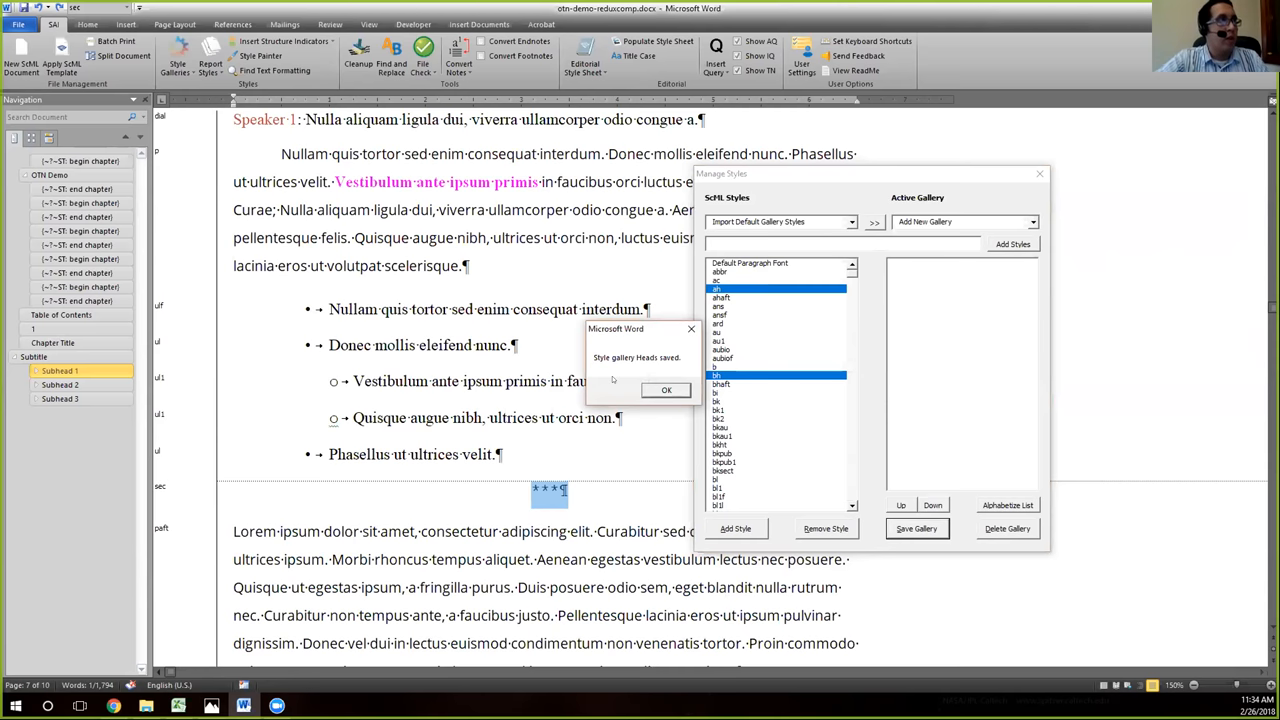
pyautogui.click(666, 390)
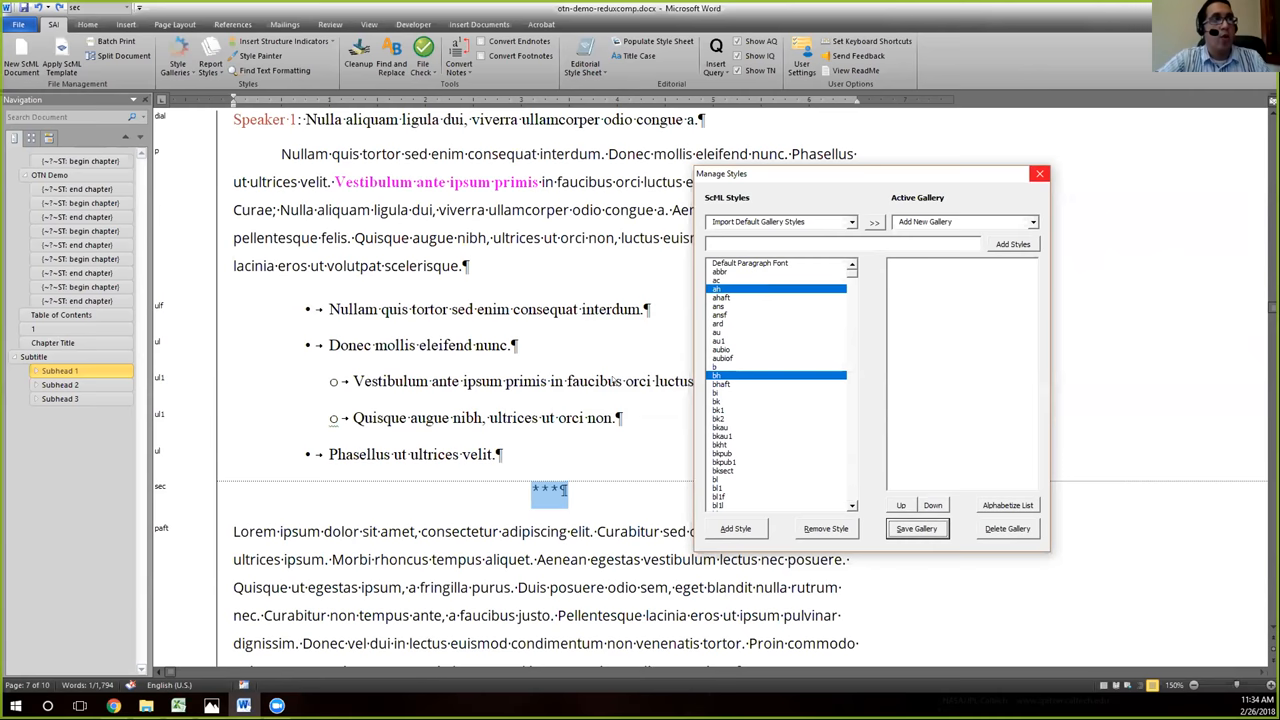
# - Load the saved Heads gallery from the Style Galleries list
pyautogui.click(178, 60)
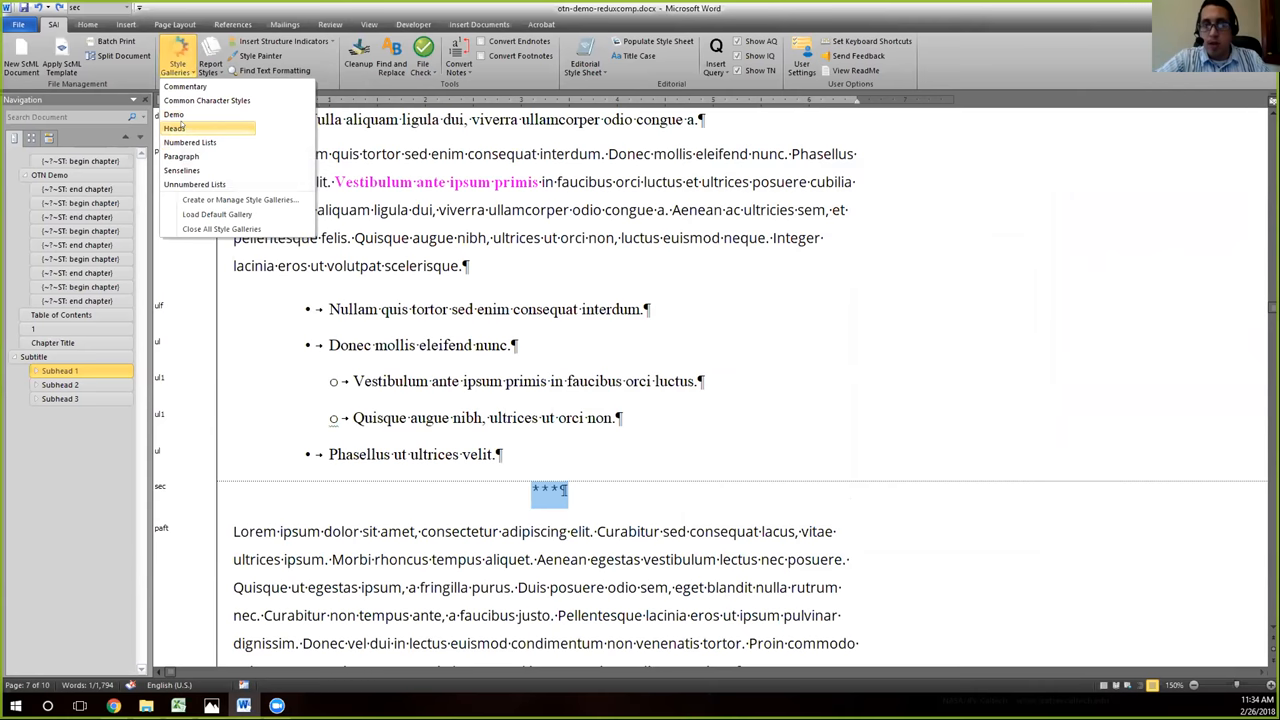
pyautogui.click(176, 128)
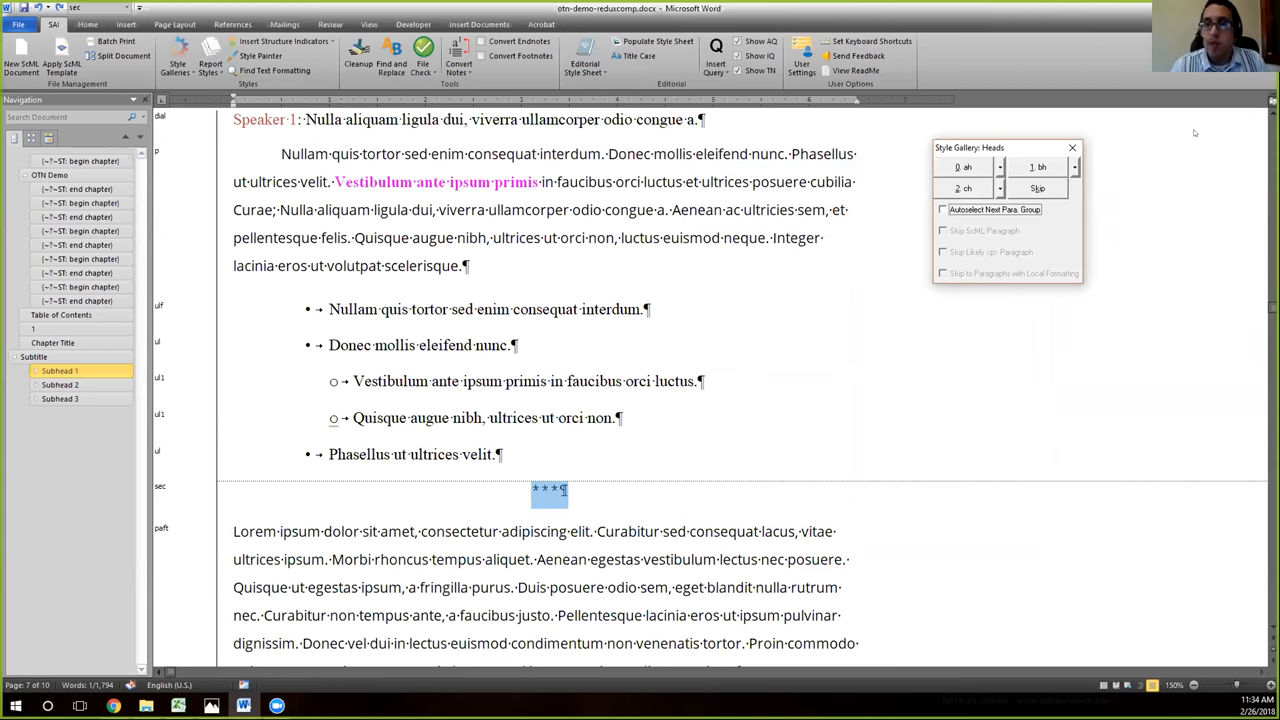
pyautogui.moveTo(1072, 148)
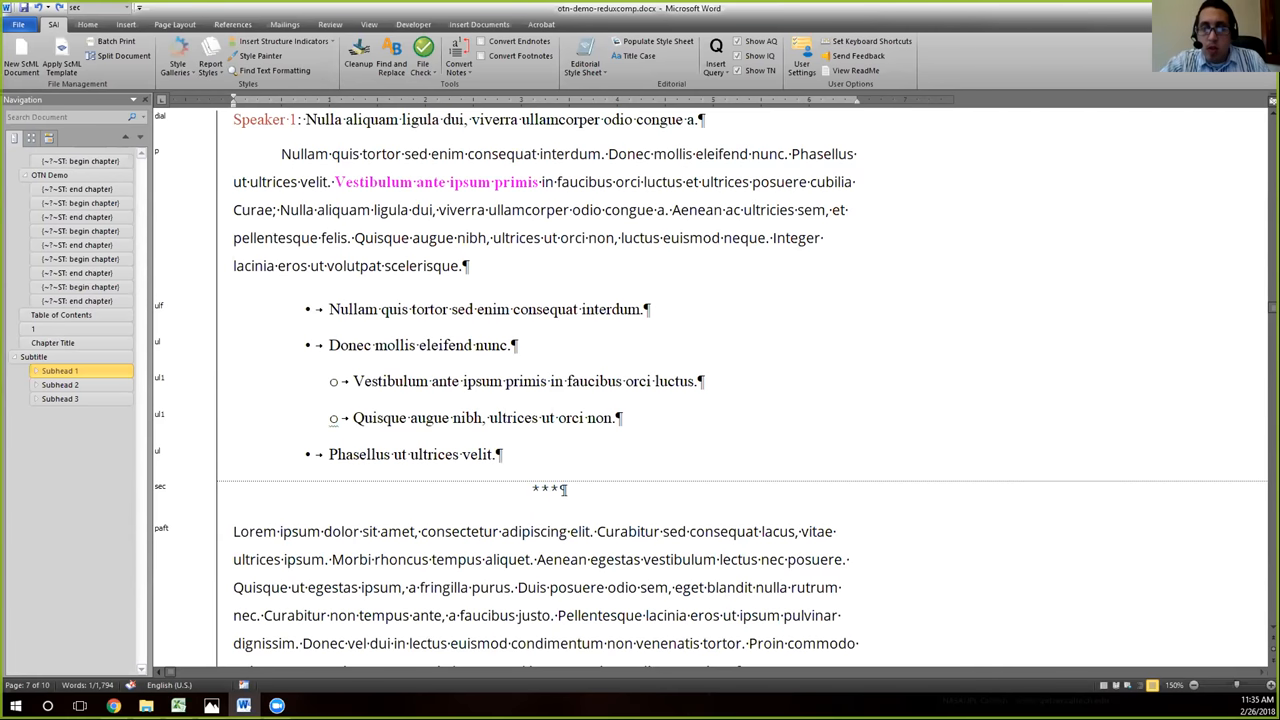
pyautogui.moveTo(1148, 358)
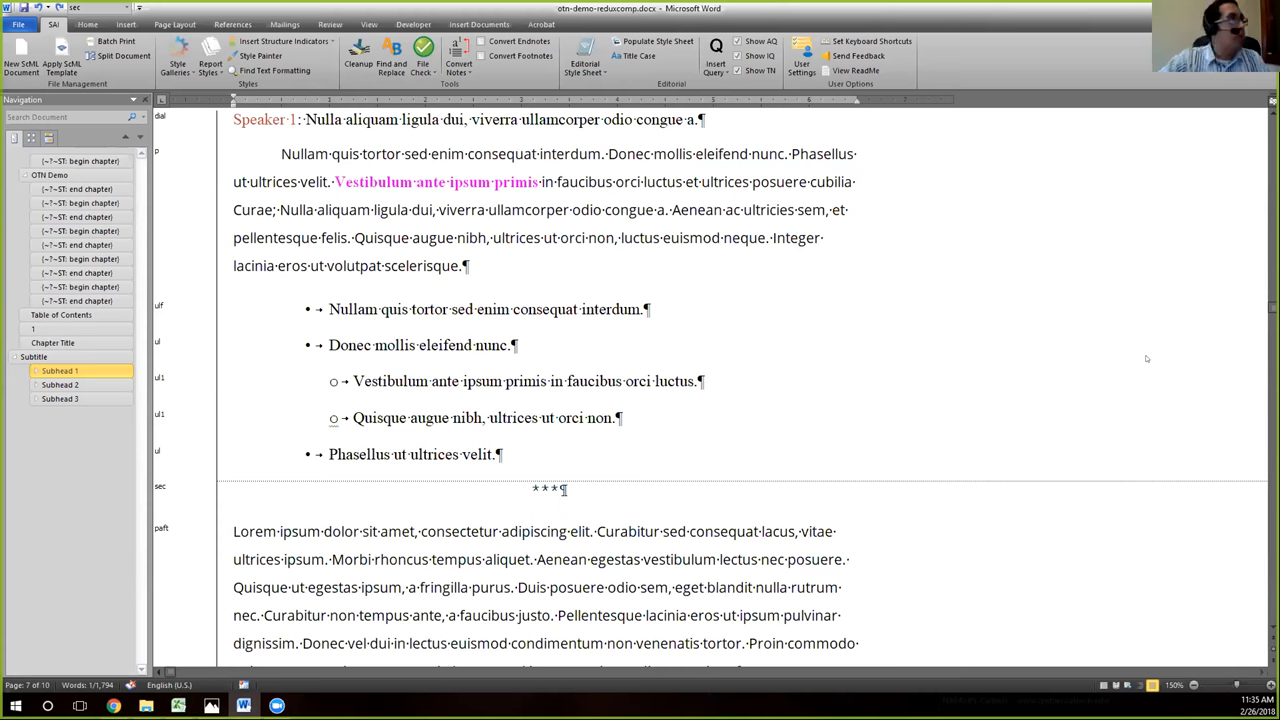
# - Show the Numbered Lists style gallery, then close it again
pyautogui.click(178, 56)
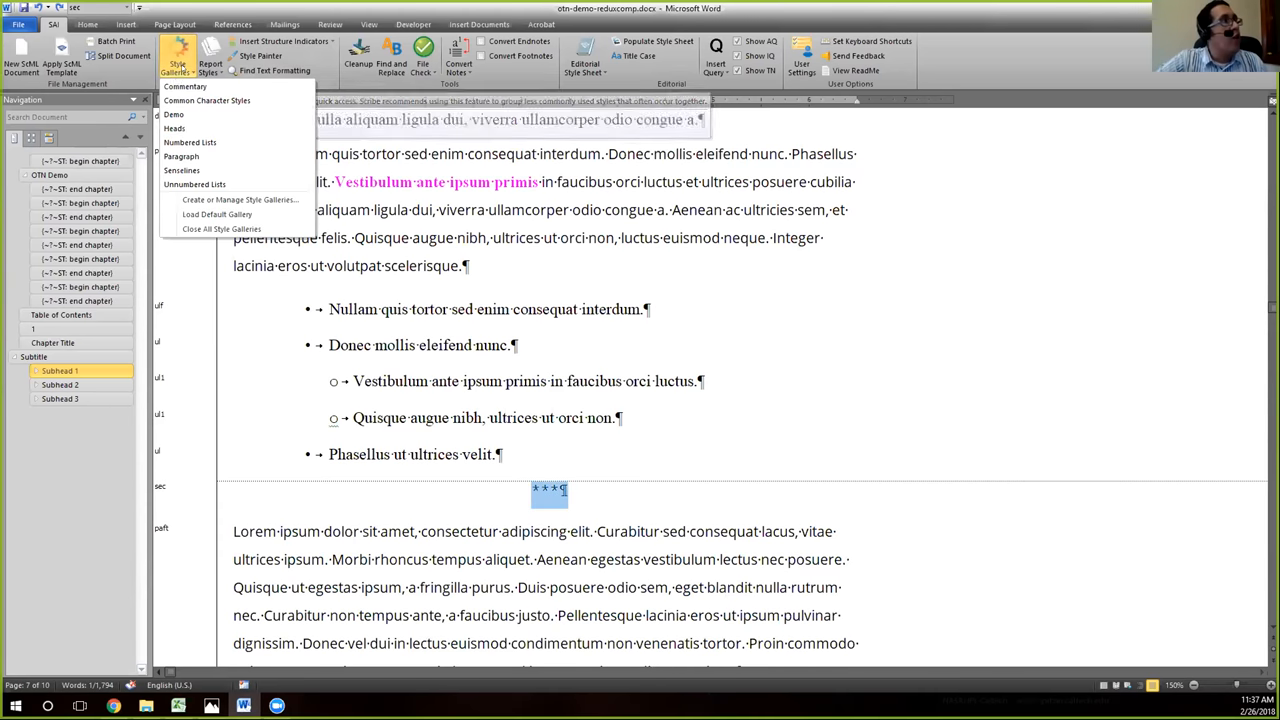
pyautogui.click(188, 142)
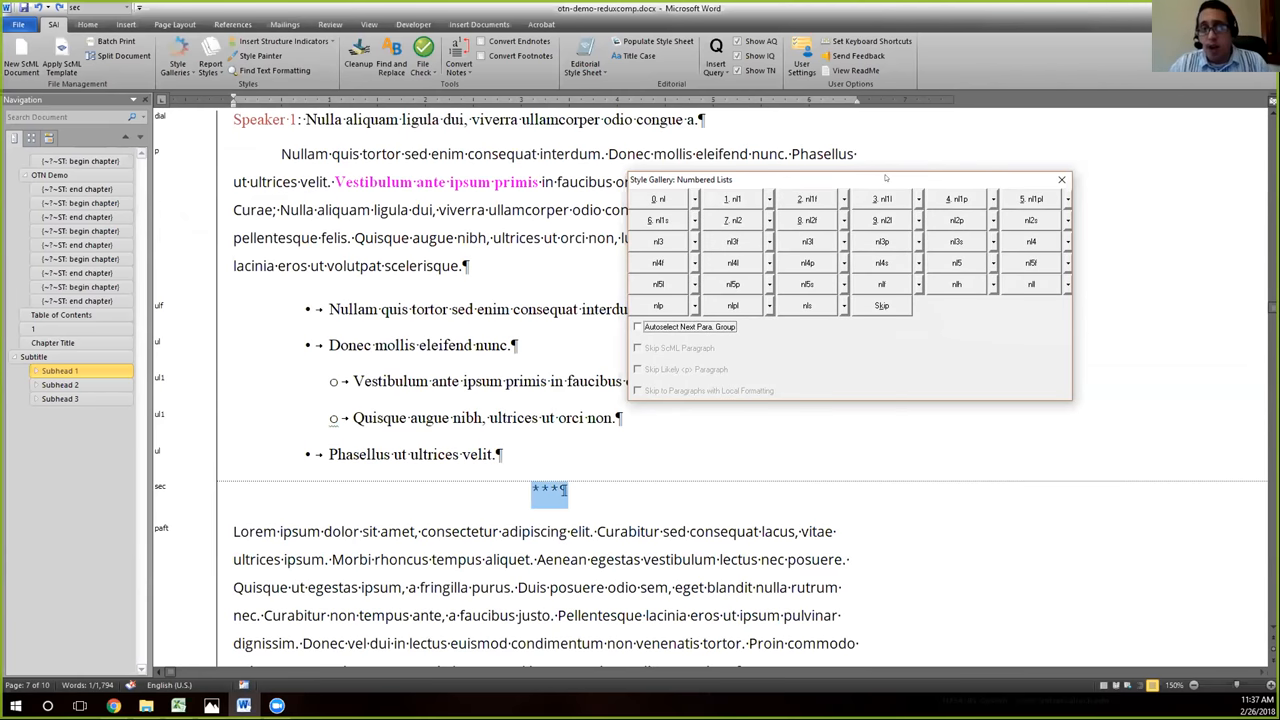
pyautogui.moveTo(804, 184)
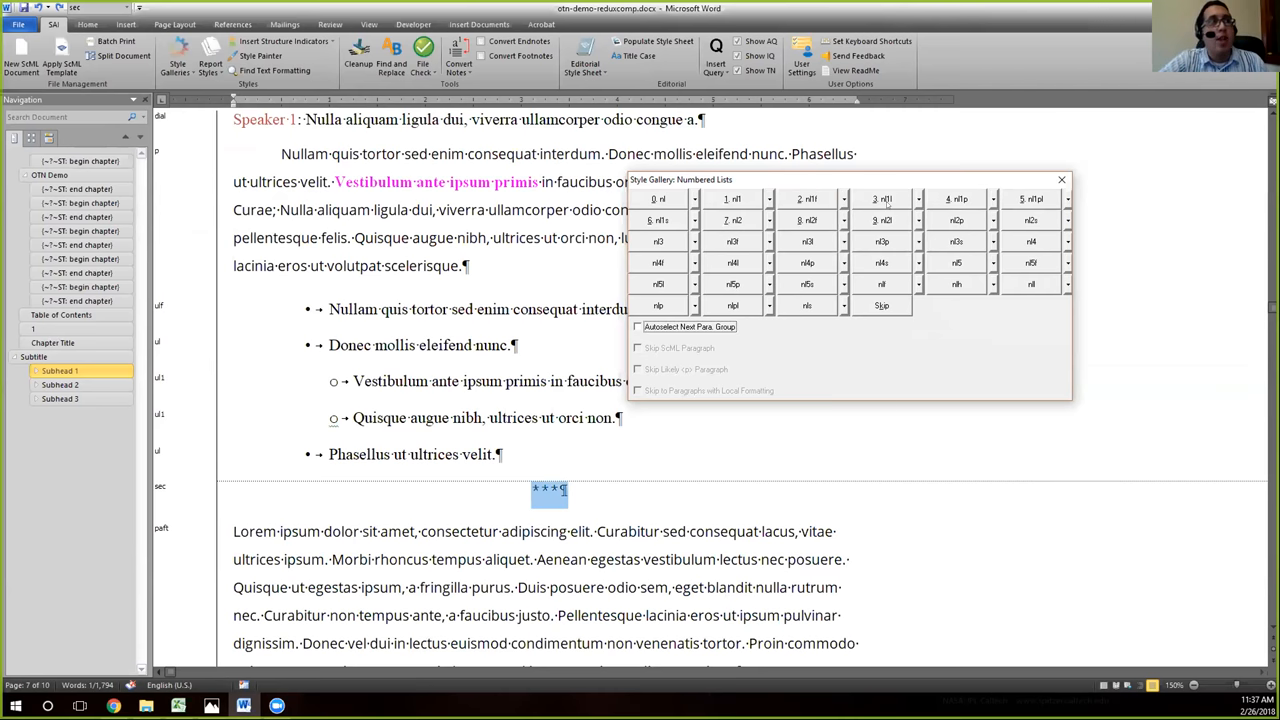
pyautogui.moveTo(890, 284)
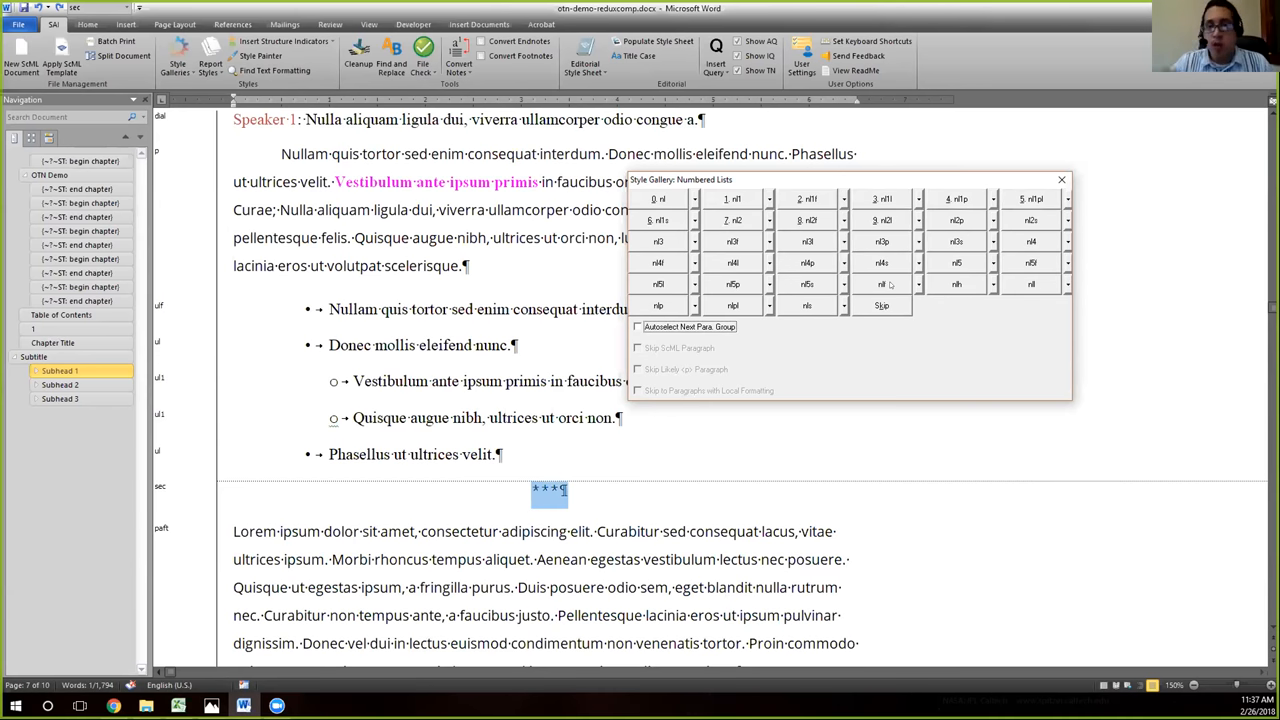
pyautogui.moveTo(884, 268)
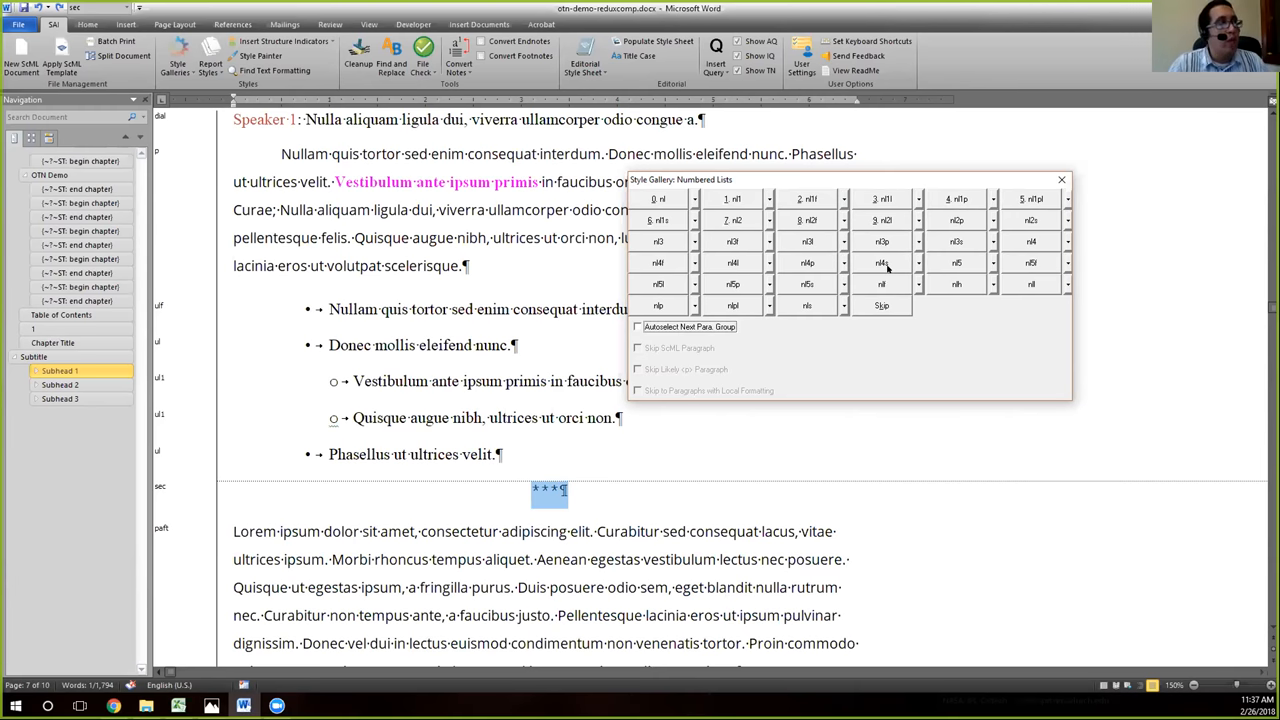
pyautogui.moveTo(1132, 506)
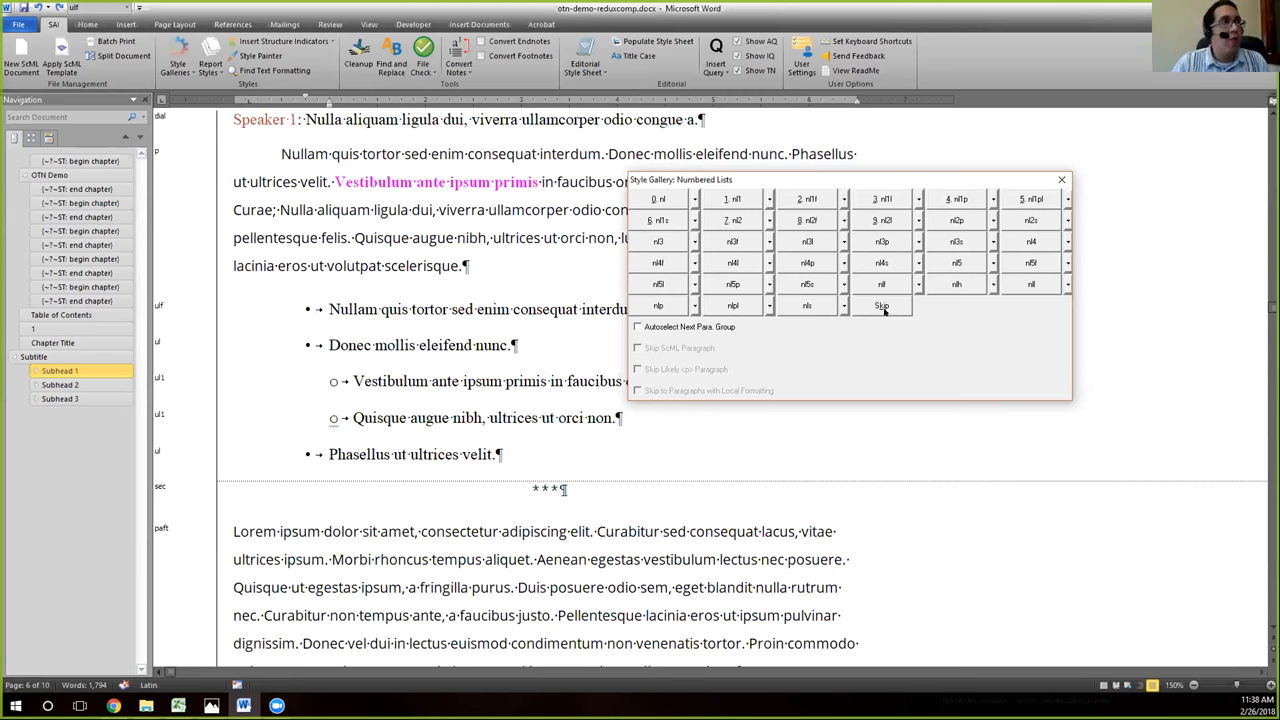
pyautogui.moveTo(1064, 184)
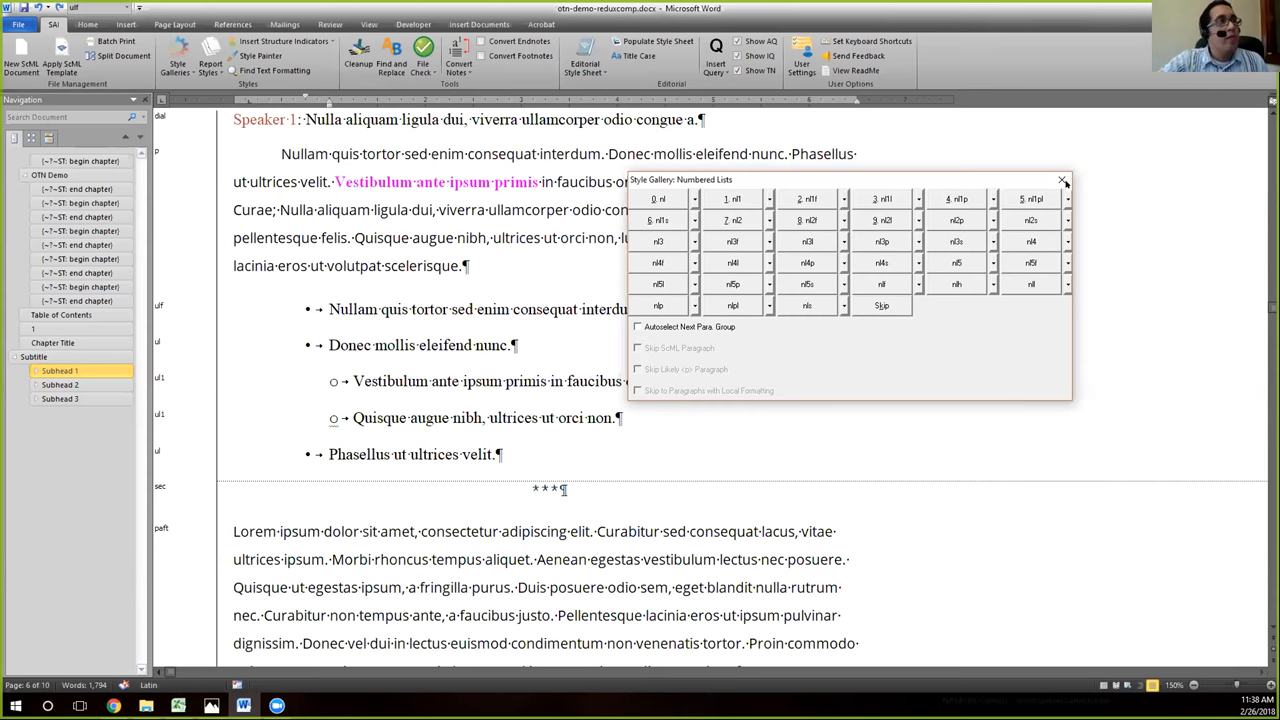
pyautogui.moveTo(1062, 180)
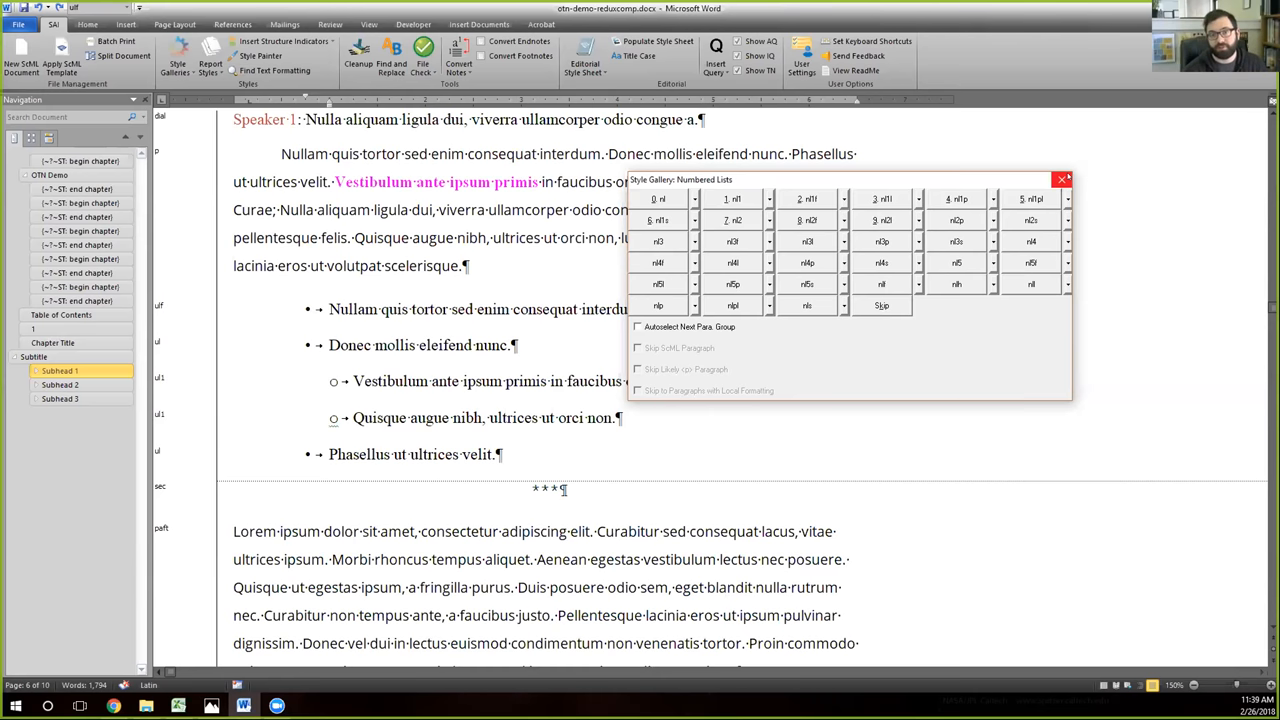
pyautogui.click(1062, 180)
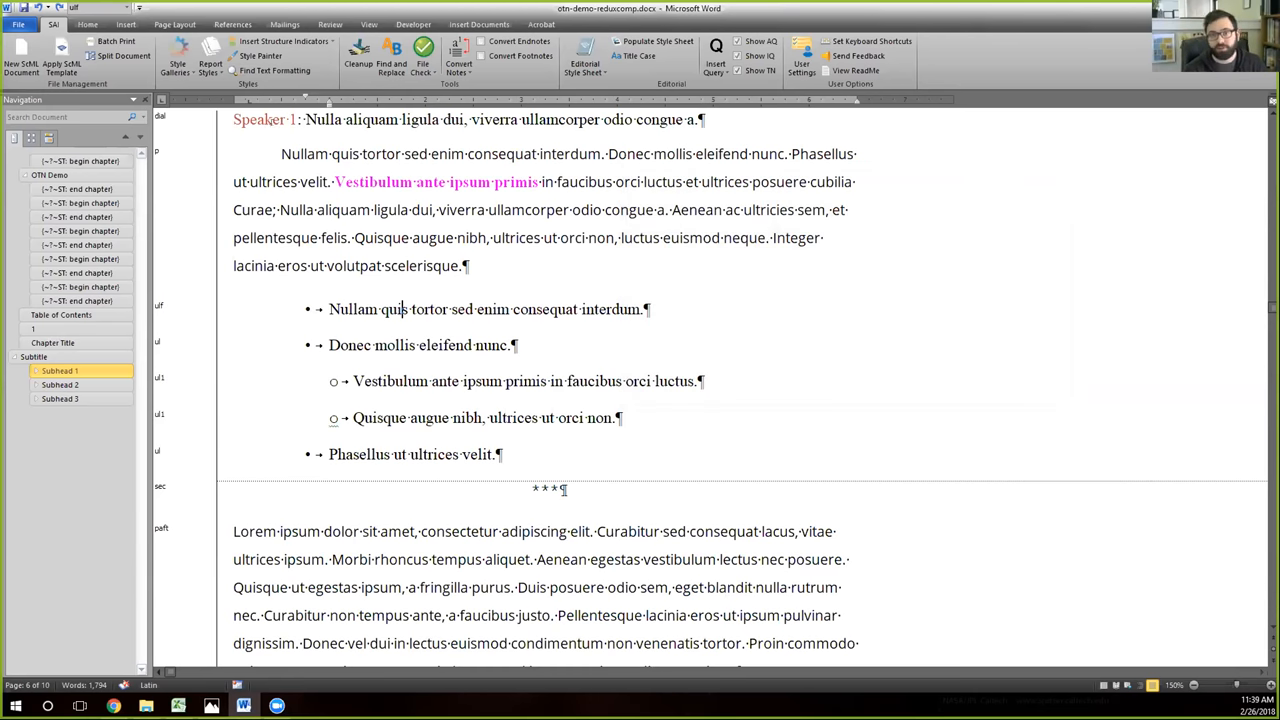
# - Load the Numbered List gallery from the default galleries
pyautogui.click(176, 56)
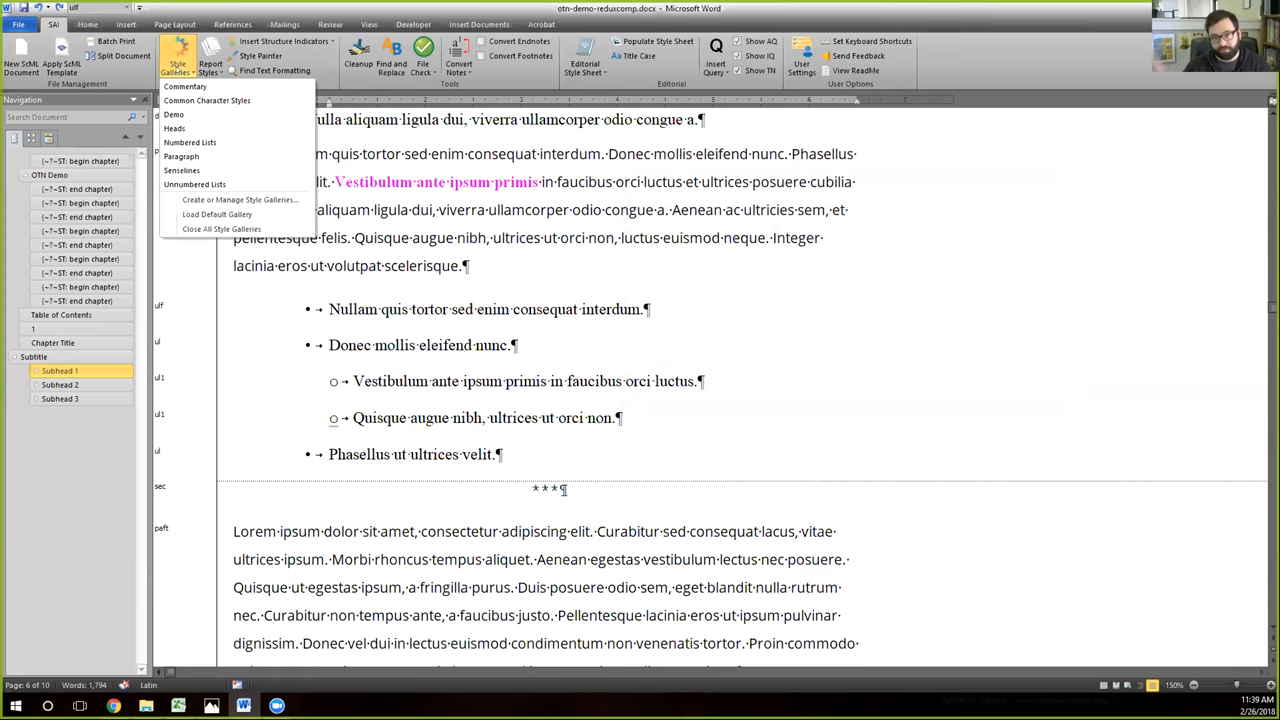
pyautogui.moveTo(216, 214)
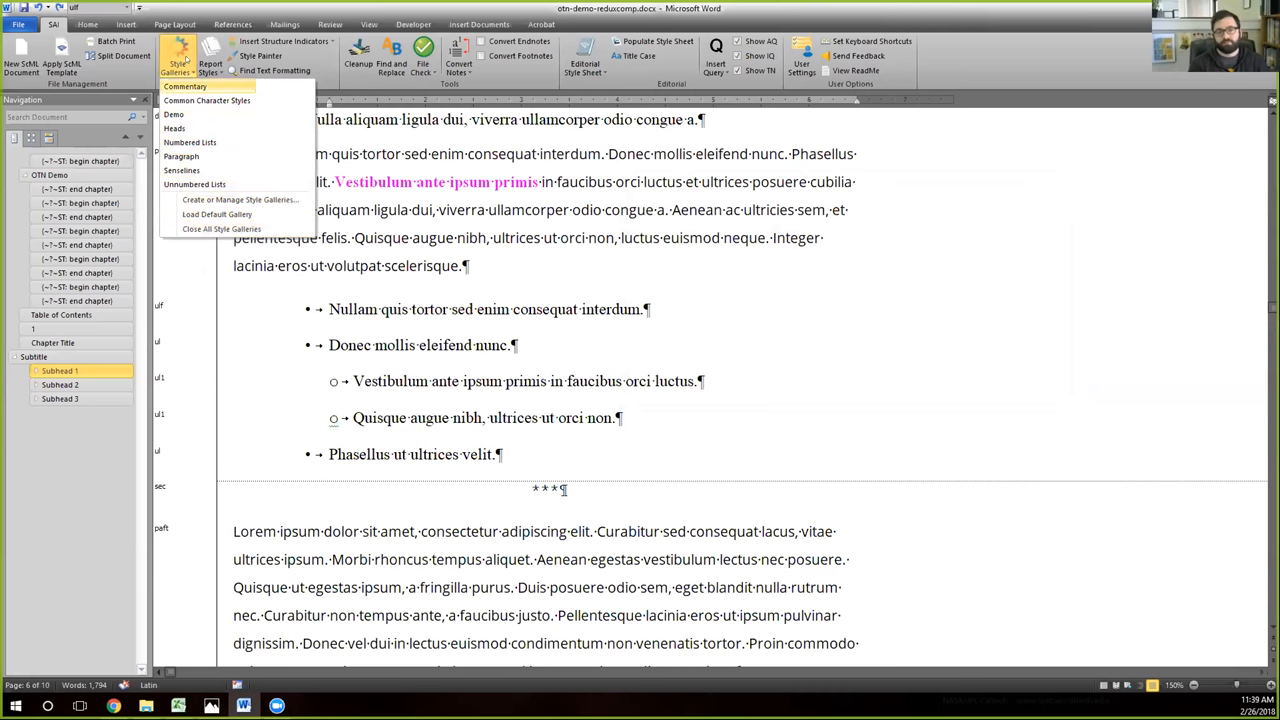
pyautogui.moveTo(216, 214)
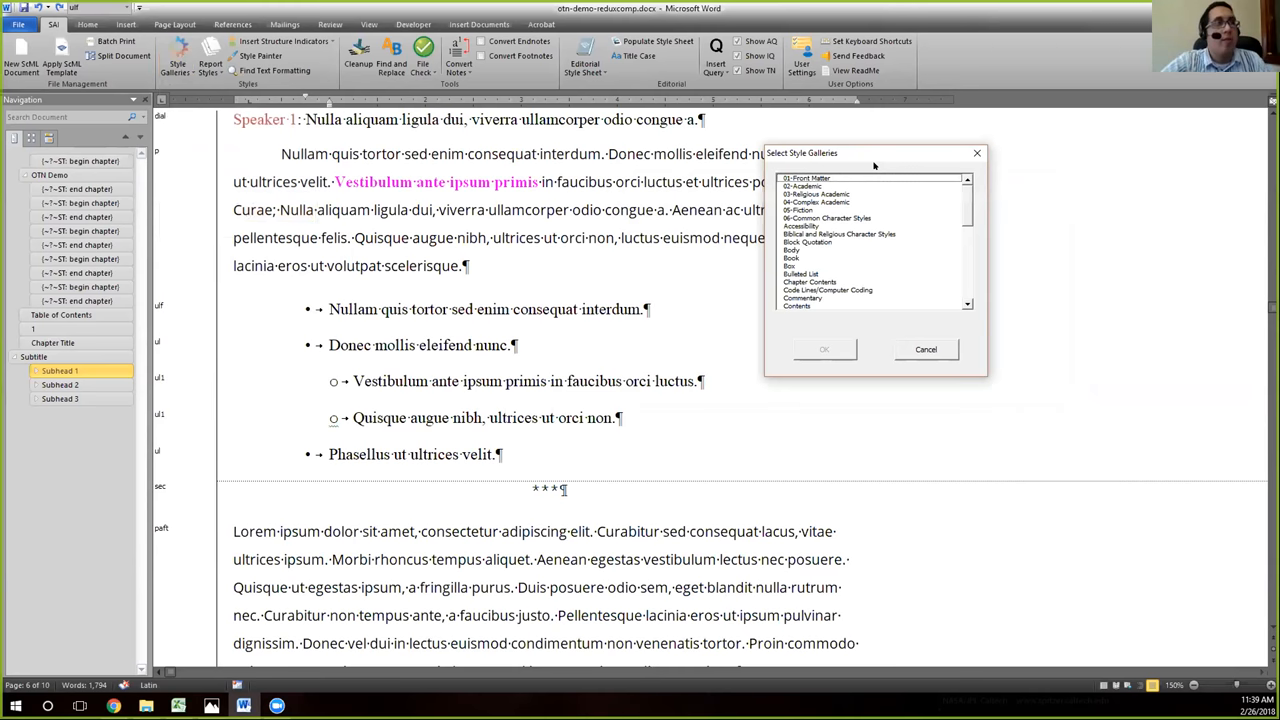
pyautogui.scroll(-3)
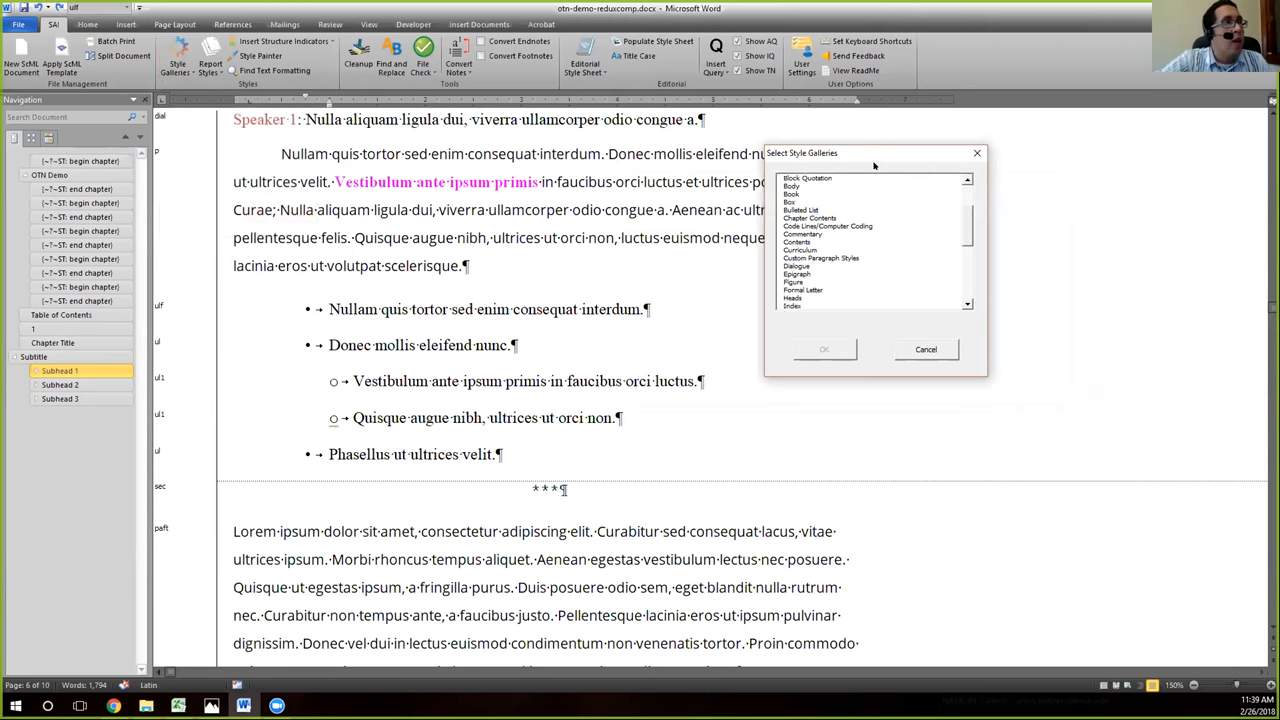
pyautogui.scroll(-3)
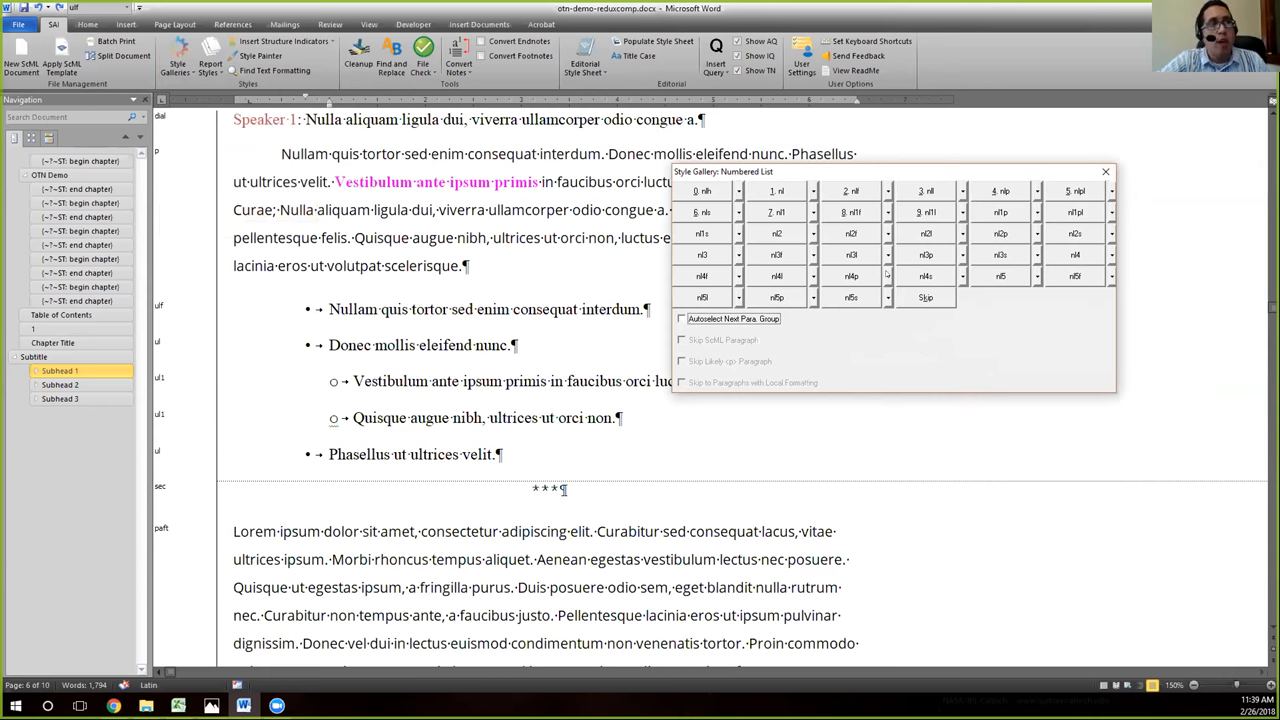
pyautogui.moveTo(1104, 172)
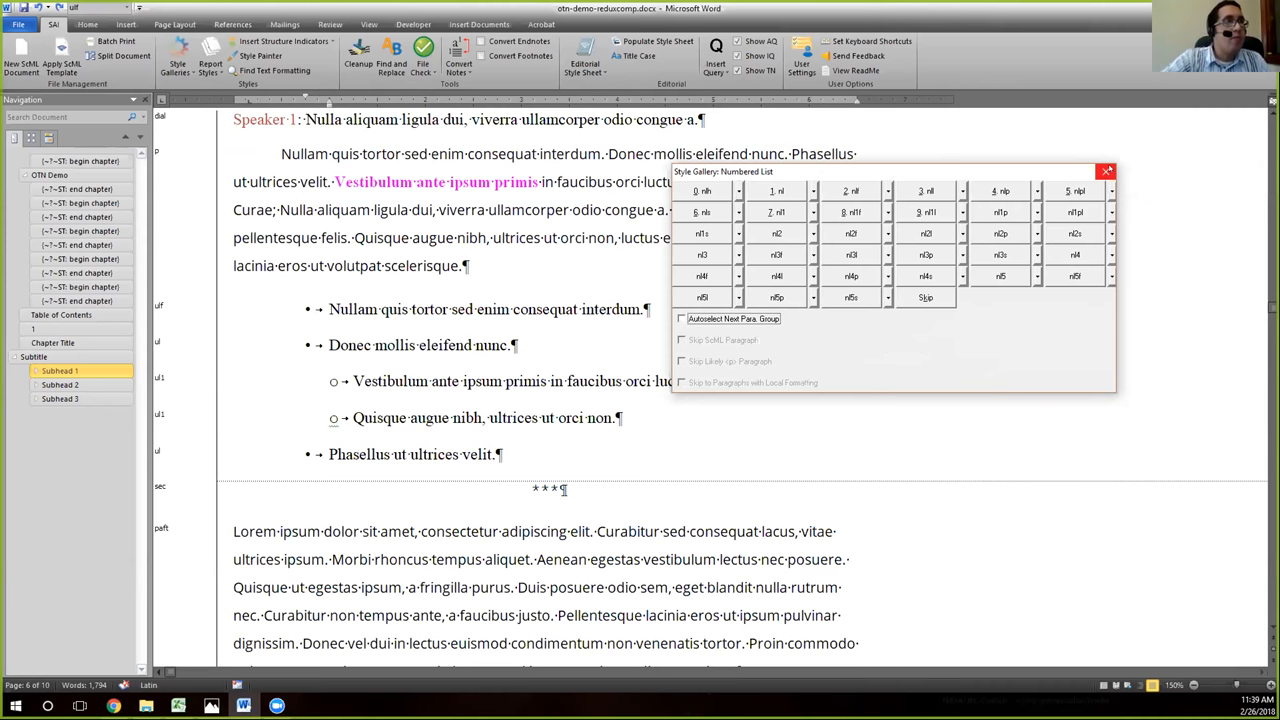
# - Close the default Numbered List style gallery panel
pyautogui.click(1108, 172)
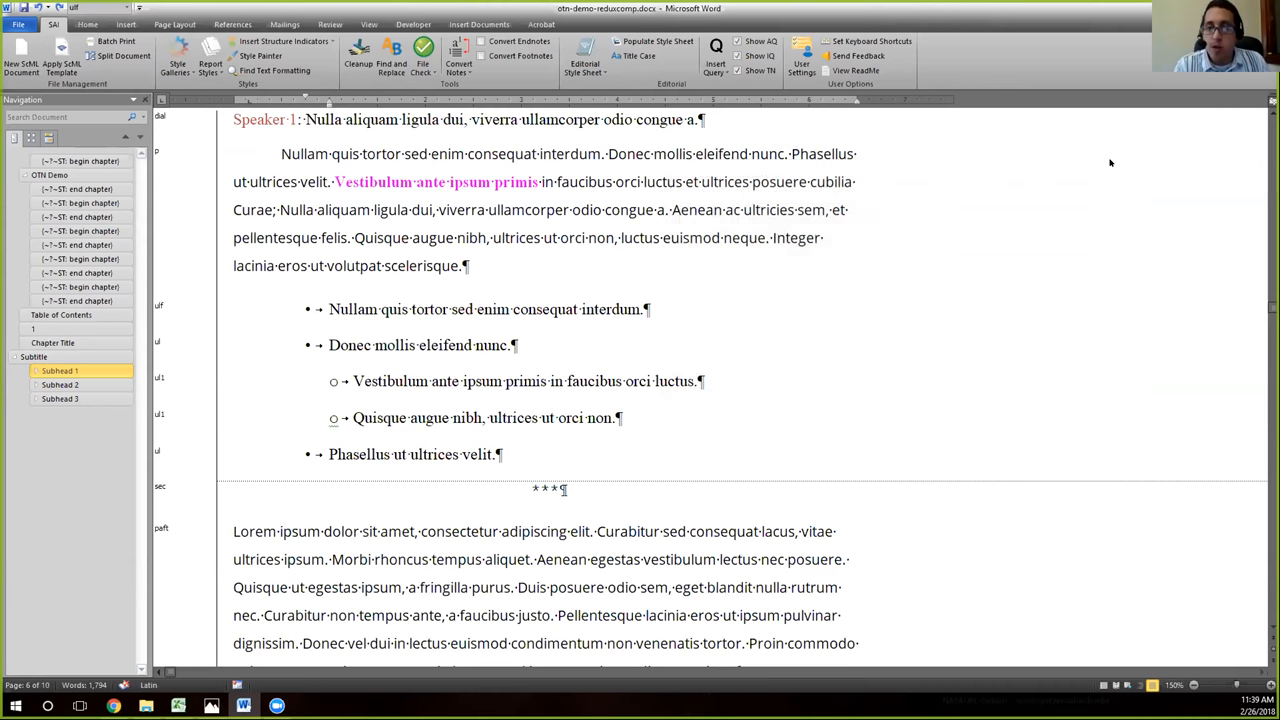